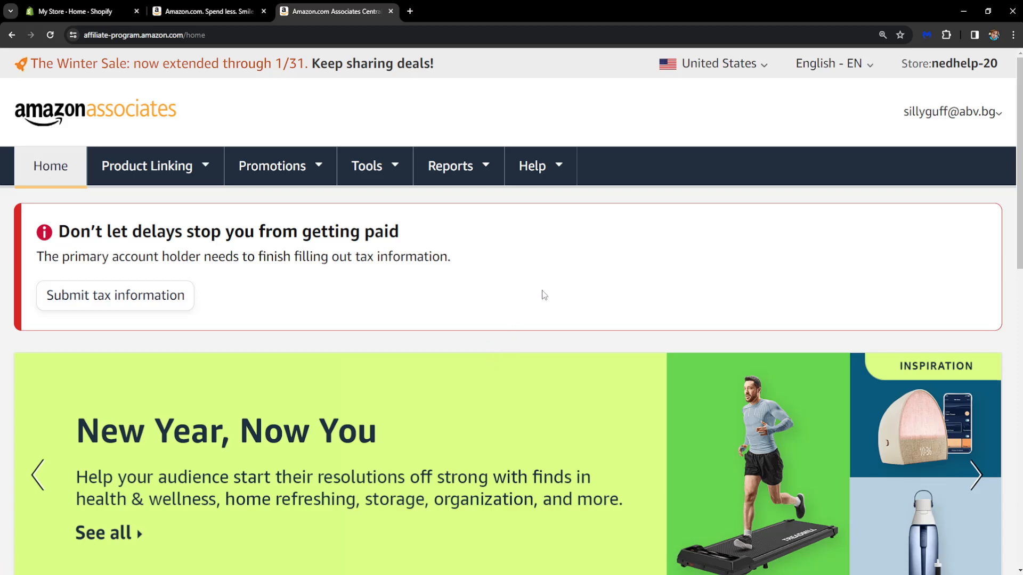
mouse_move(491, 258)
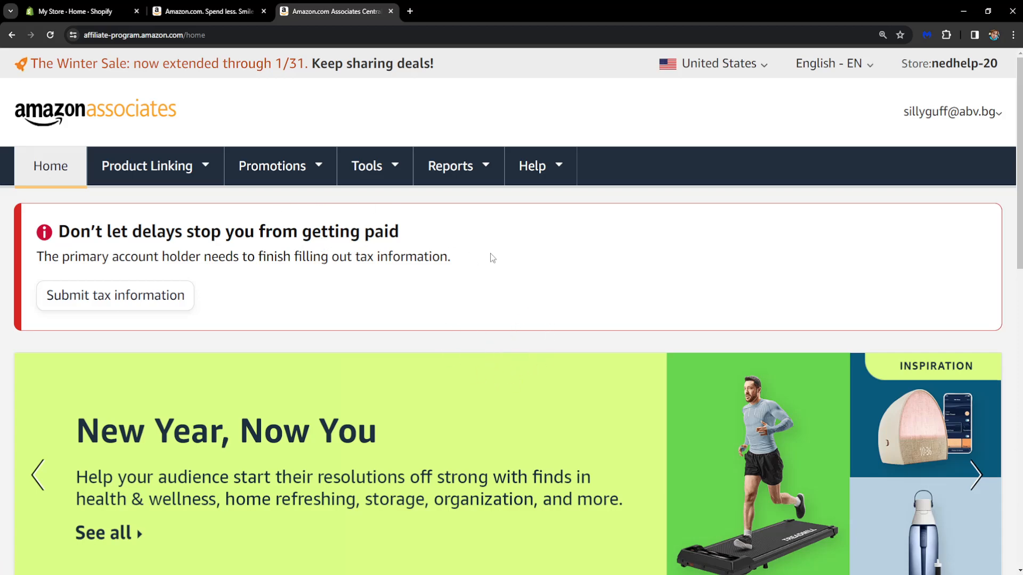
mouse_move(243, 88)
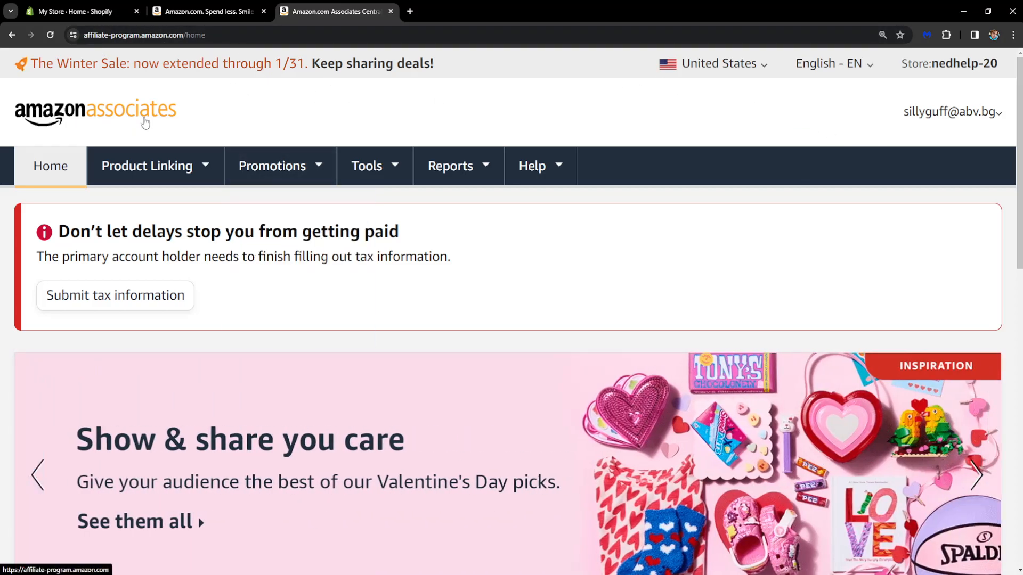
- Switch to the Amazon.com storefront and close the Associates Central tab
left_click(207, 11)
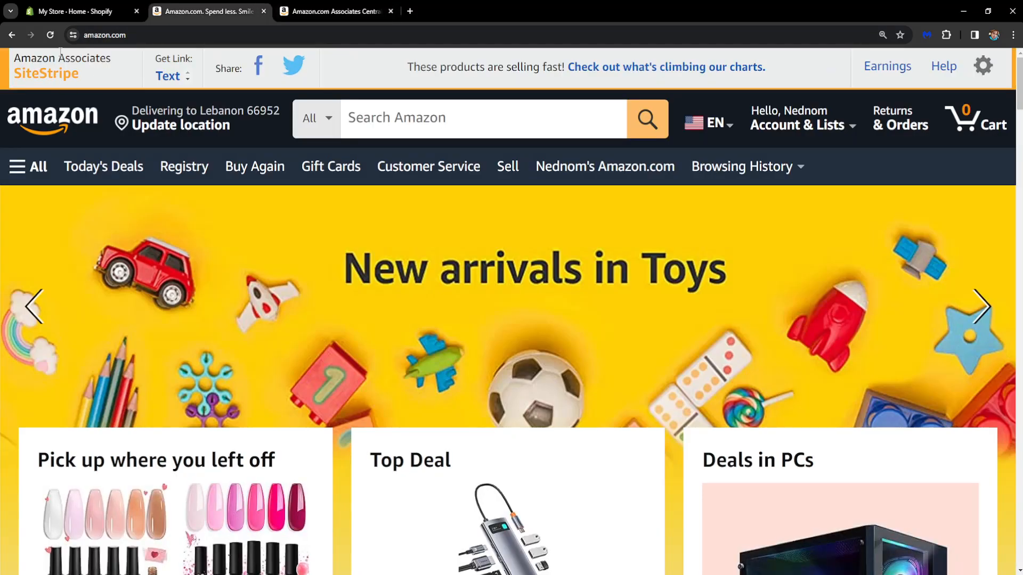
mouse_move(391, 11)
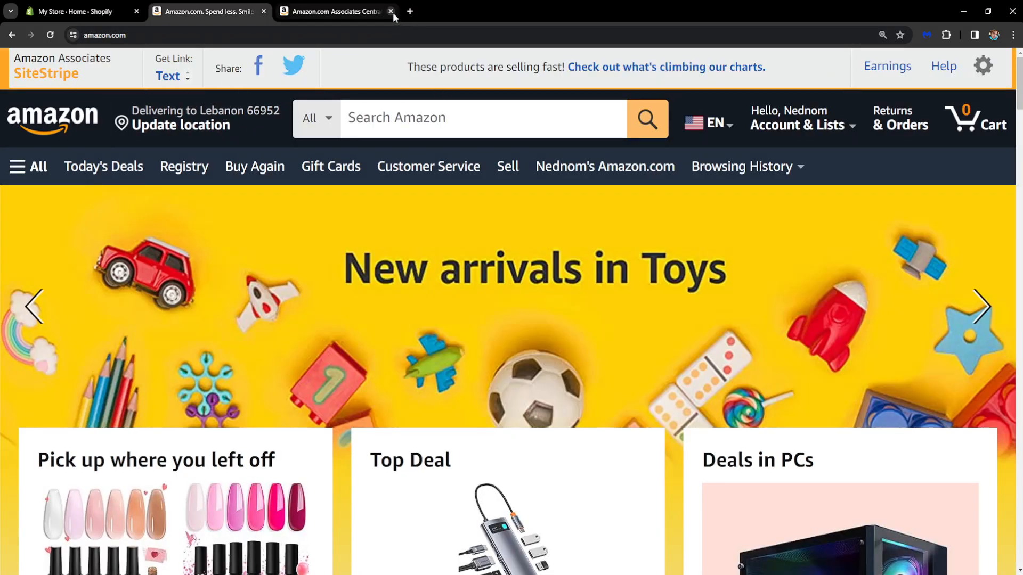
left_click(390, 11)
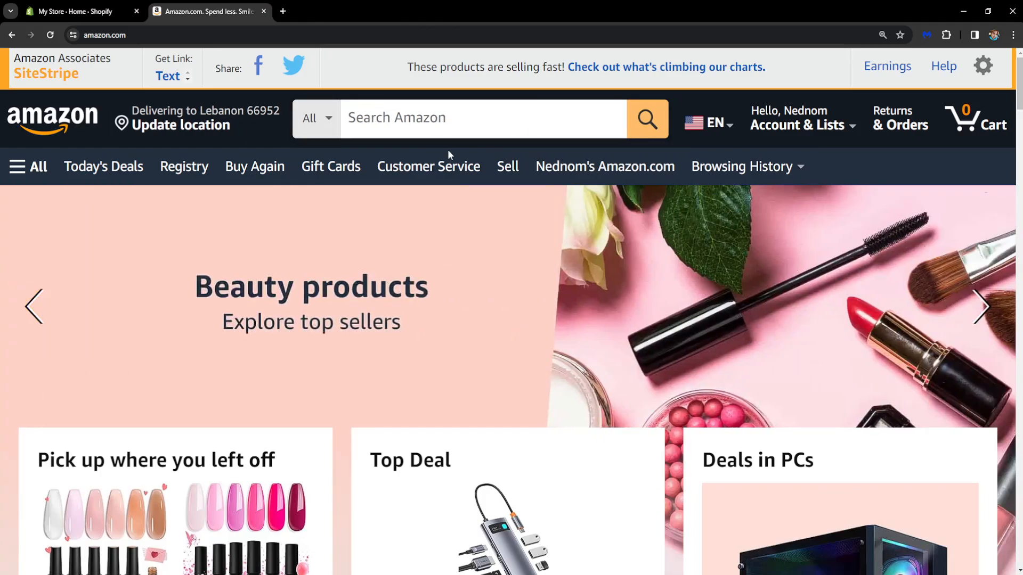
- Search Amazon for 'camera' and open the pink Digital Camera FHD 1080P product page
left_click(482, 118)
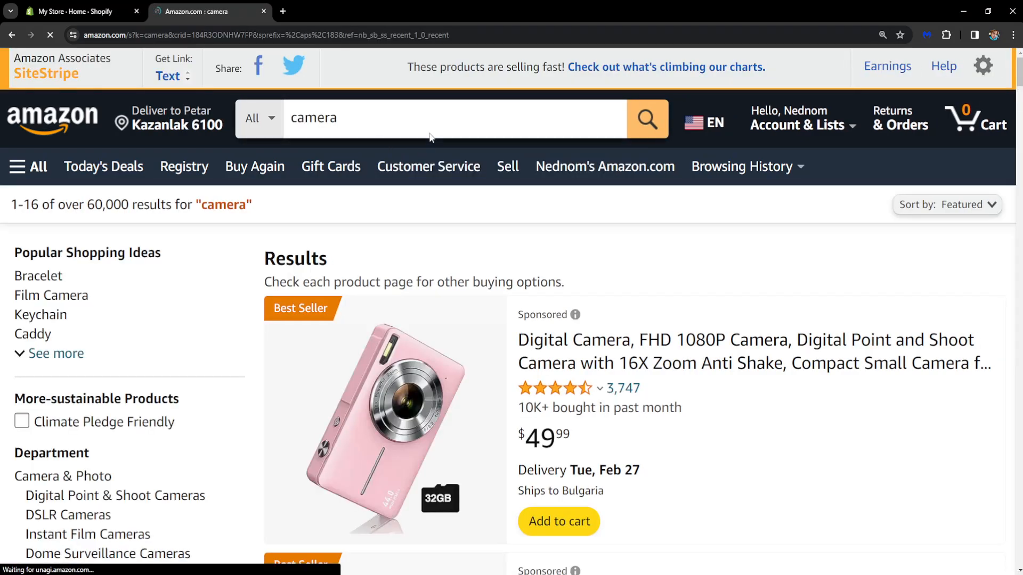
scroll("down", 3)
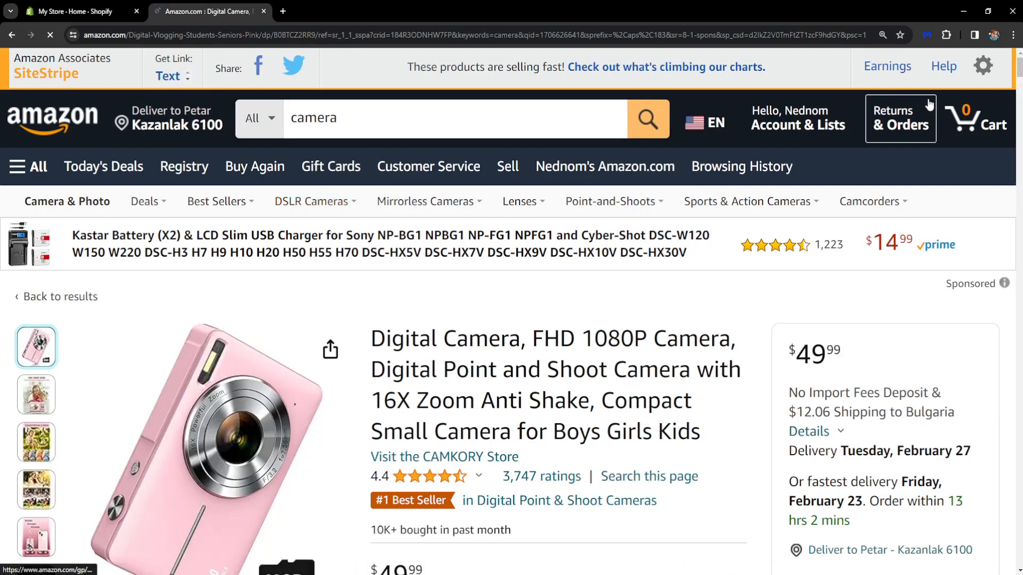
left_click(708, 120)
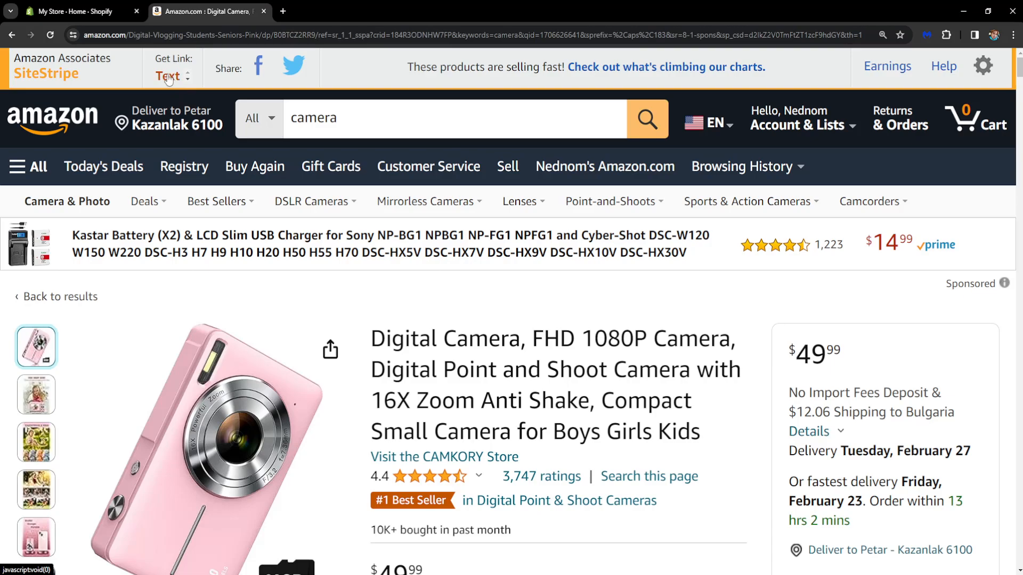
left_click(166, 76)
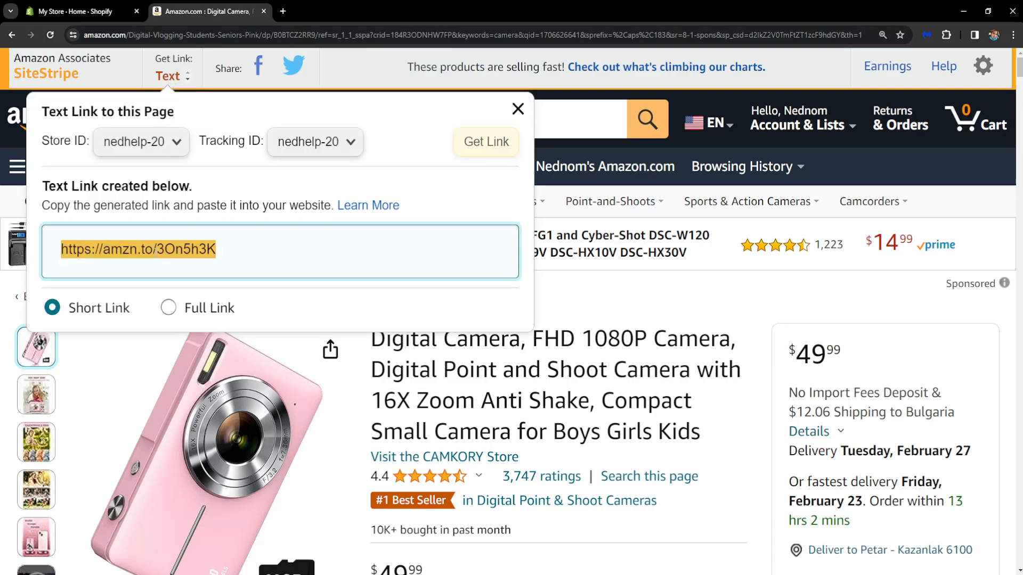
right_click(137, 249)
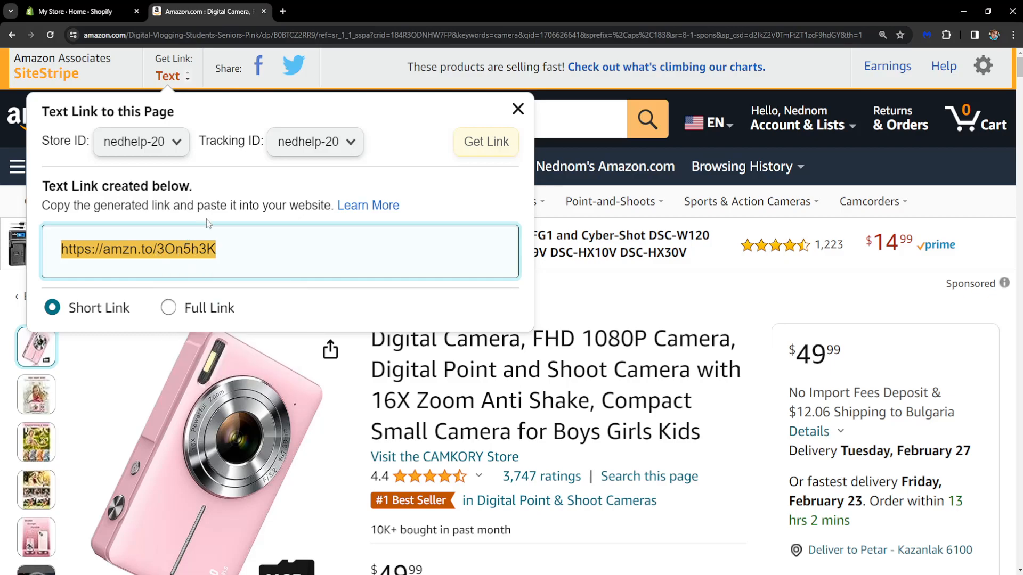
left_click(75, 12)
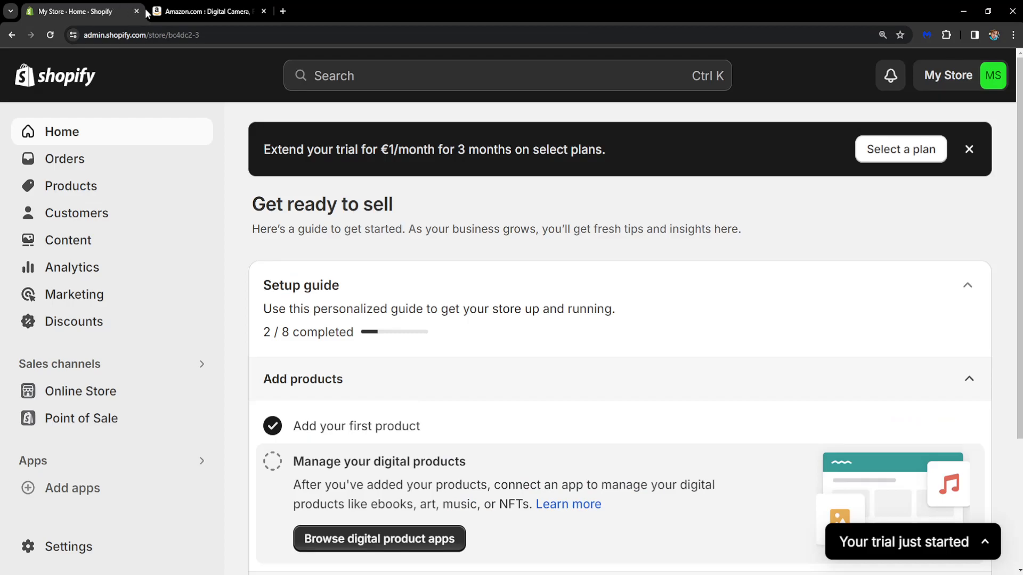
mouse_move(107, 159)
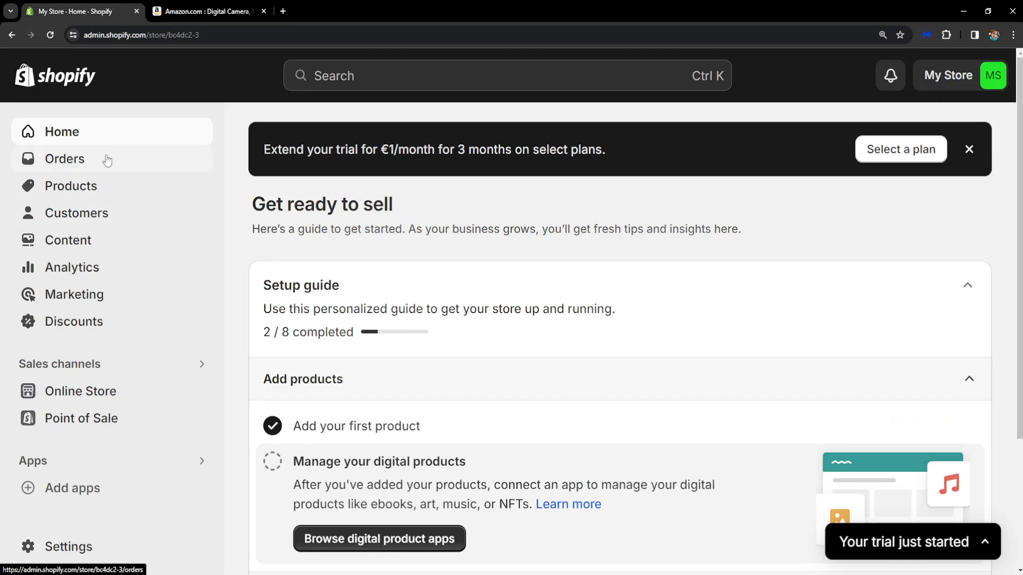
mouse_move(150, 257)
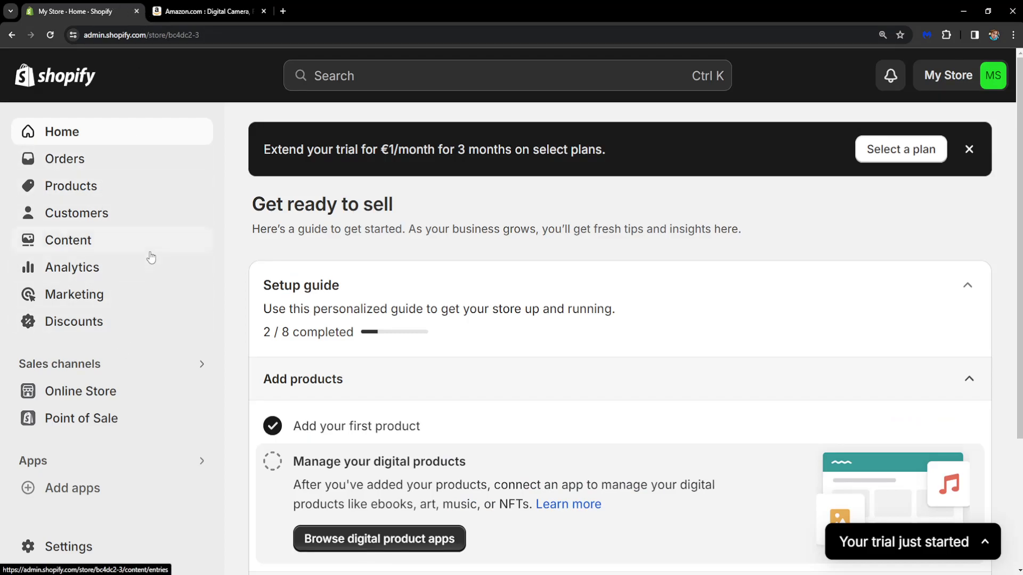
mouse_move(70, 186)
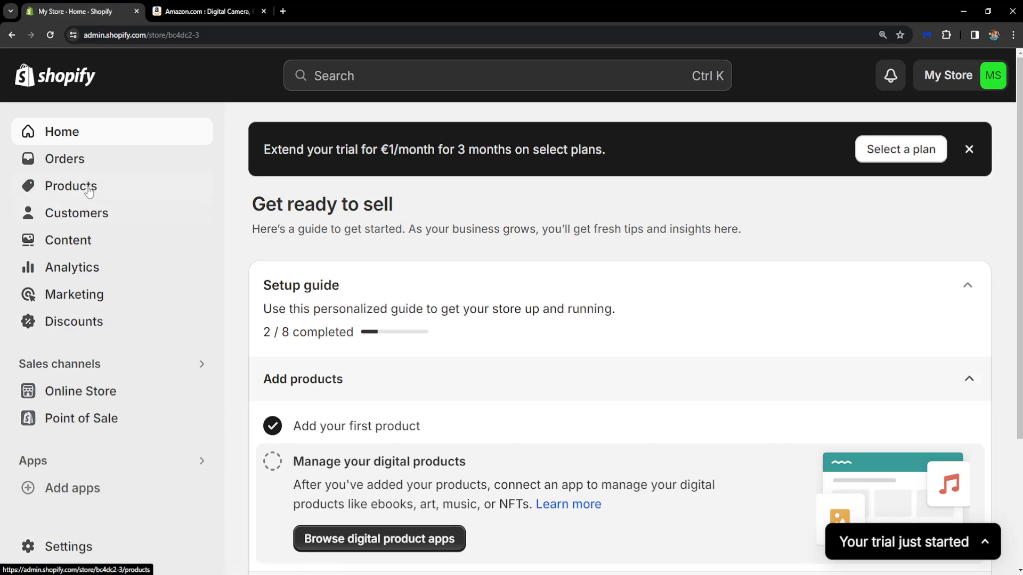
- Go to Online Store > Pages and start adding a new page
left_click(81, 391)
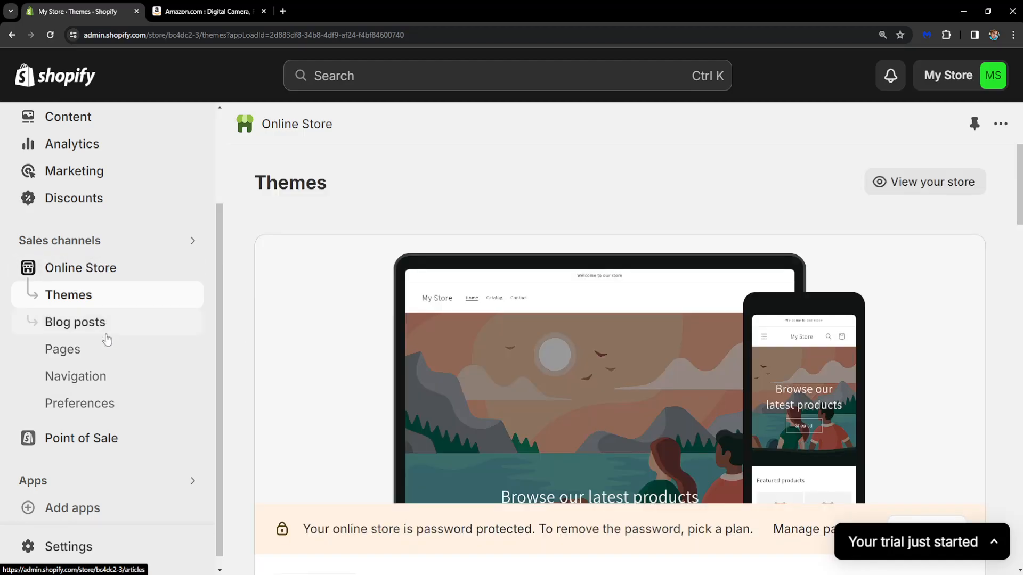
left_click(62, 348)
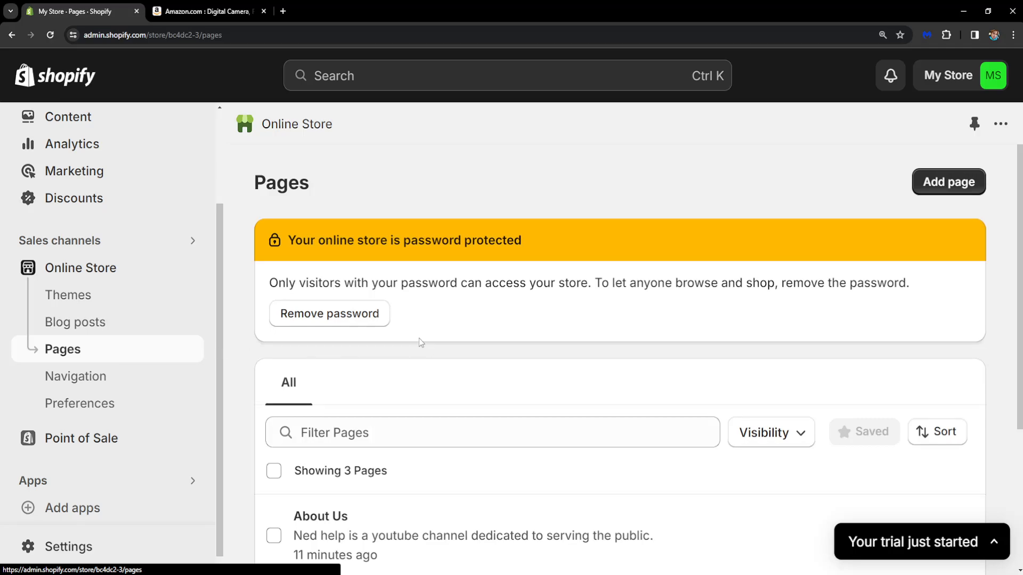
left_click(948, 182)
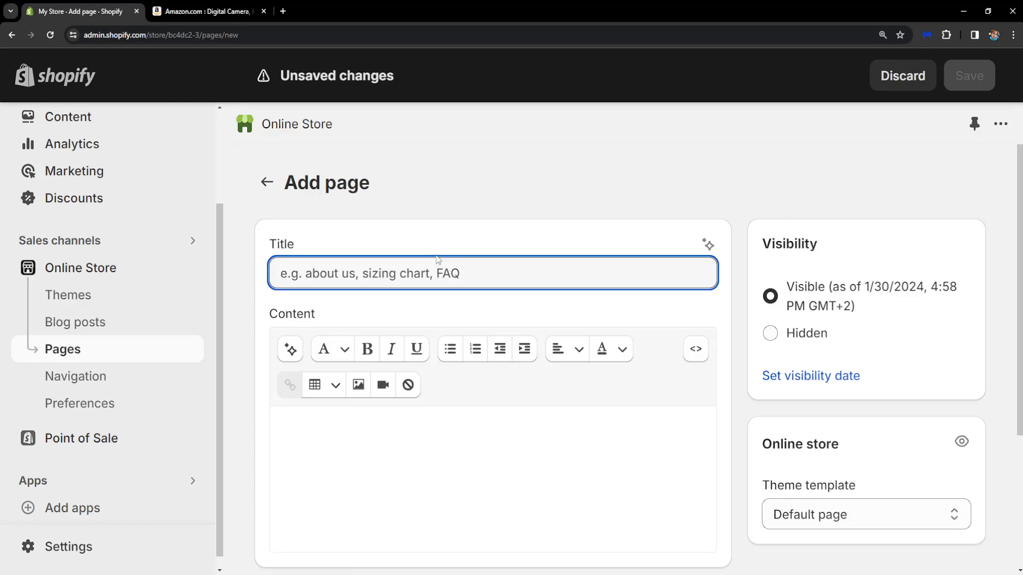
- Enter title 'best camera ever' and content 'check out this camera'
type("best camer")
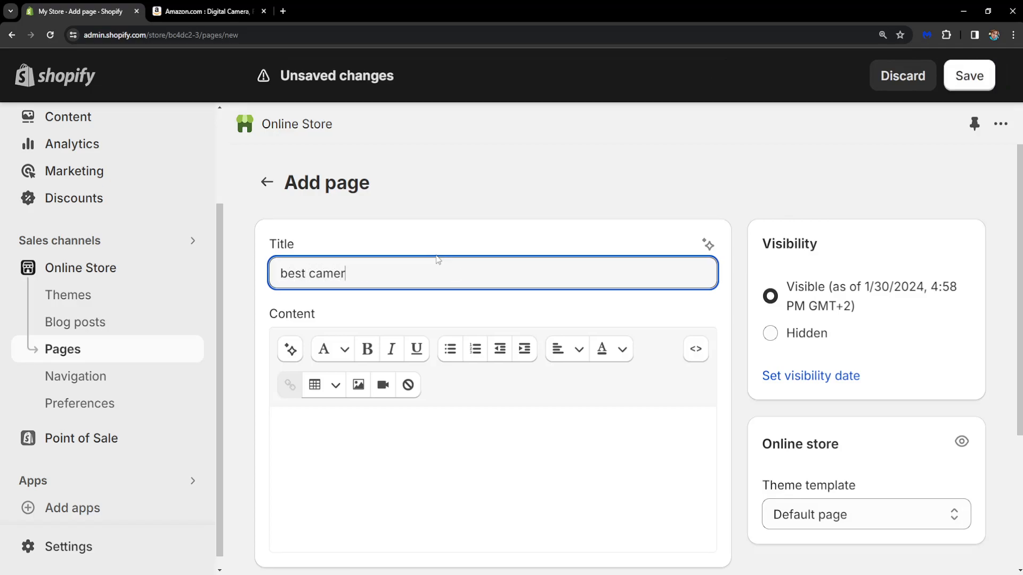
type("a ever")
left_click(493, 479)
type("c")
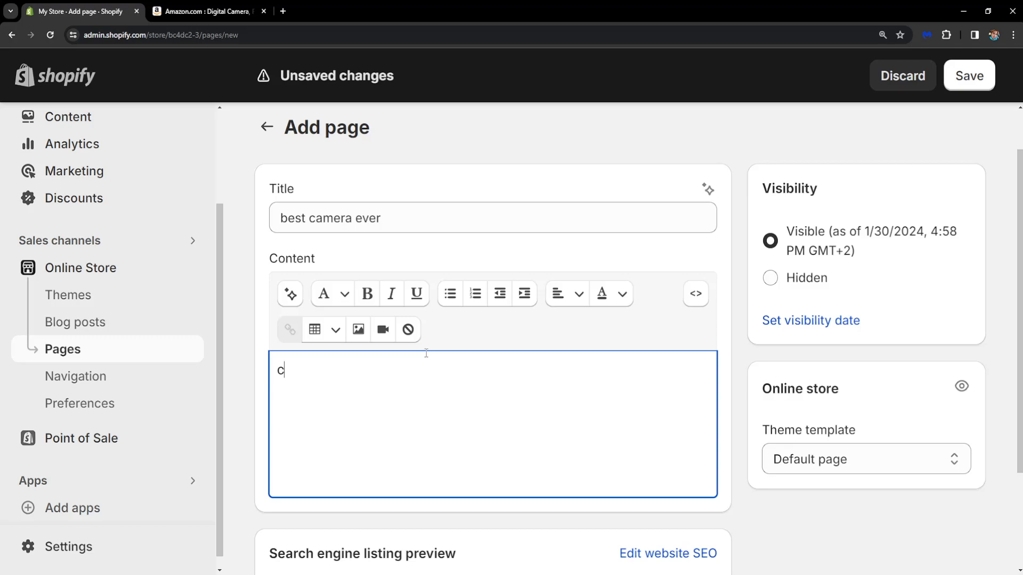
type("heck out this camera")
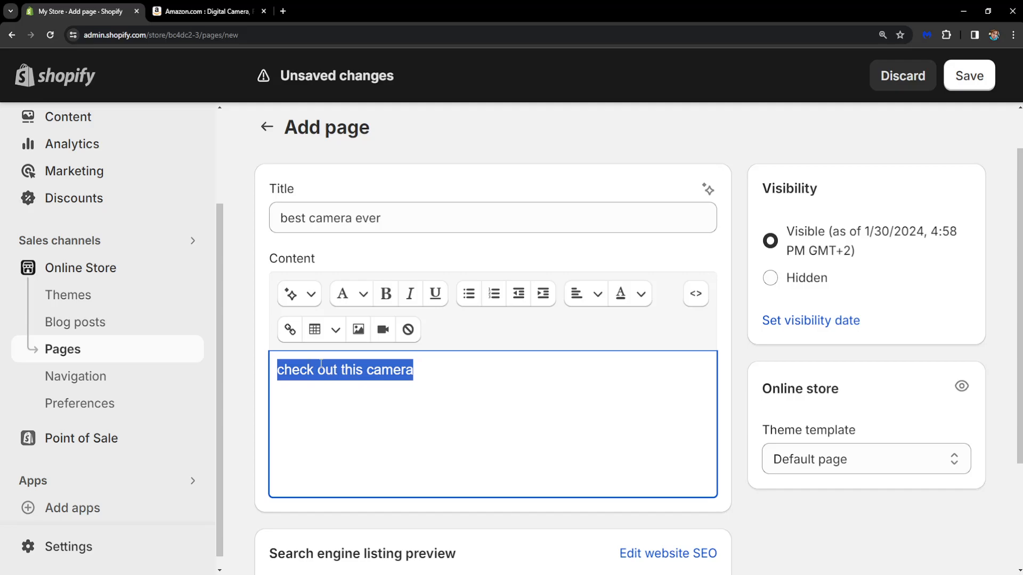
left_click(289, 328)
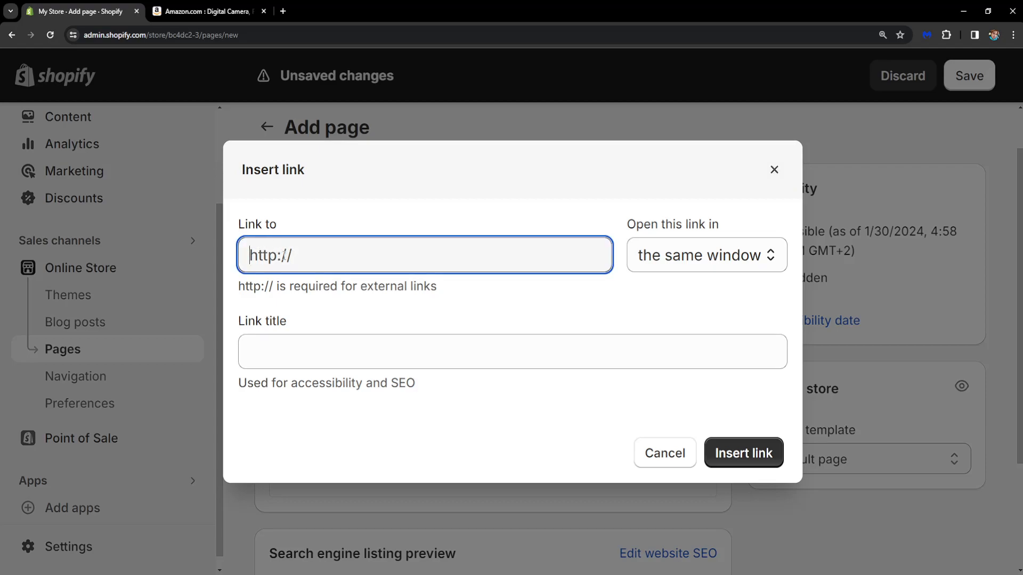
type("https://amzn.to/3On5h3K")
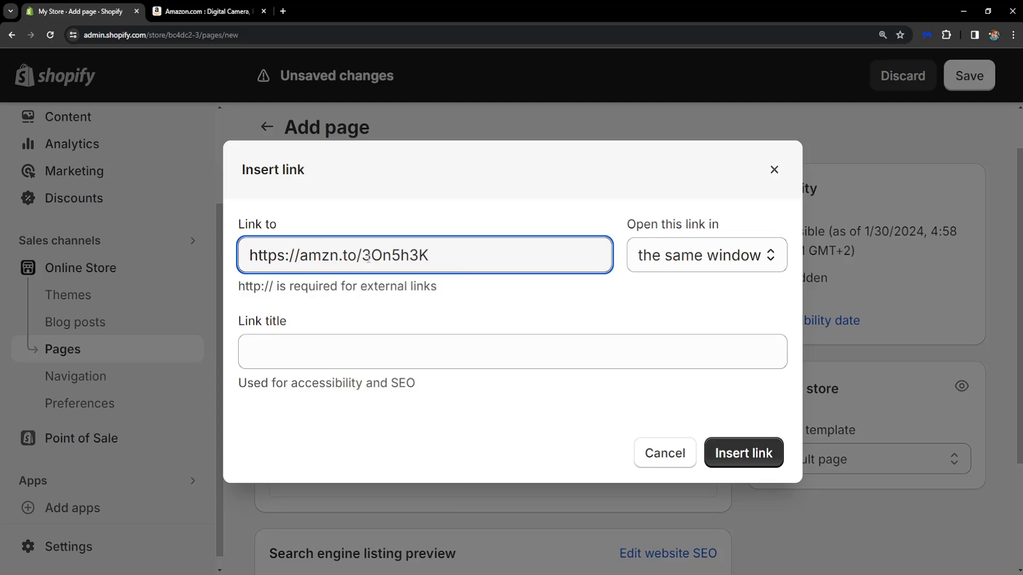
left_click(205, 12)
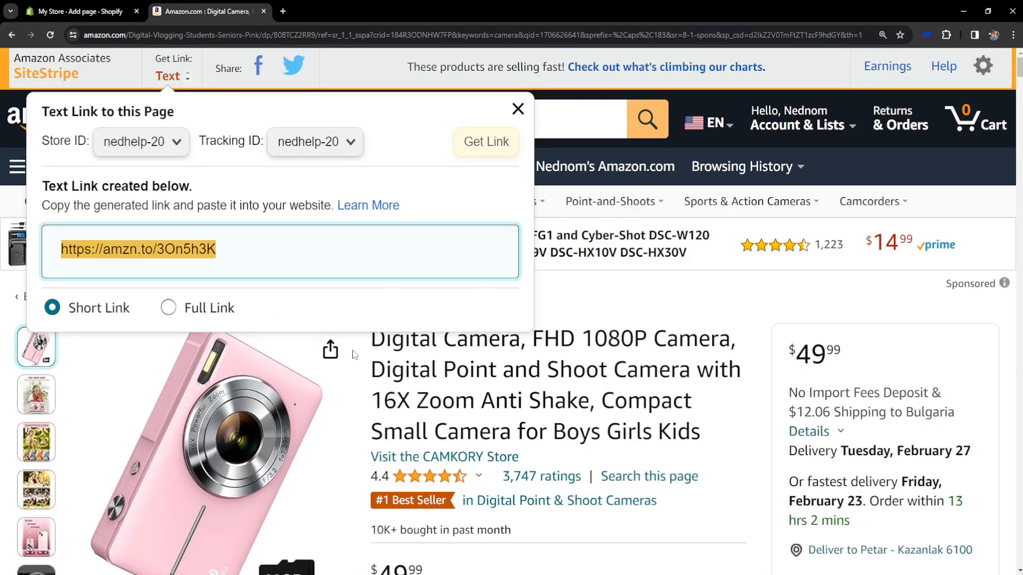
left_click(78, 12)
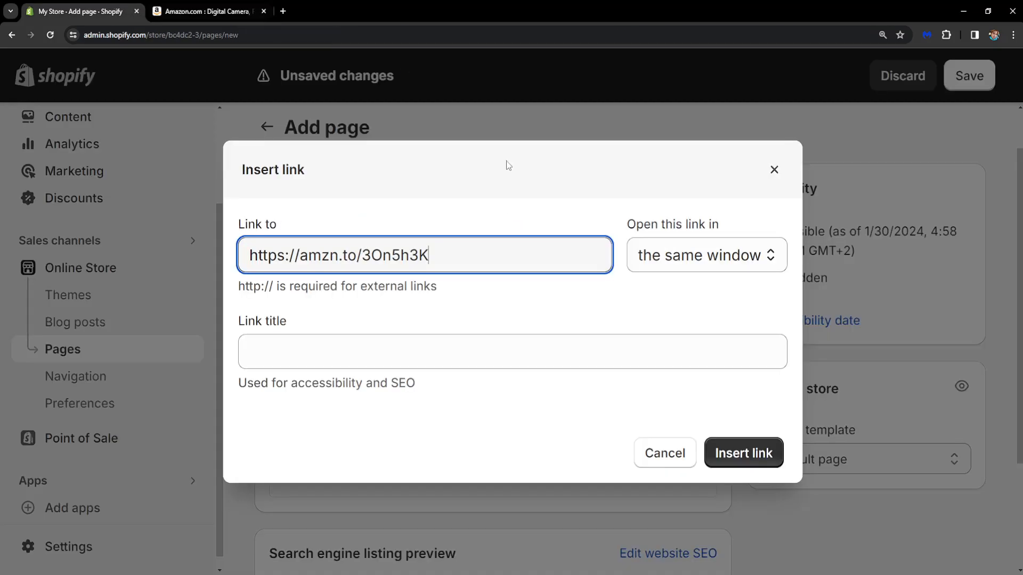
mouse_move(412, 331)
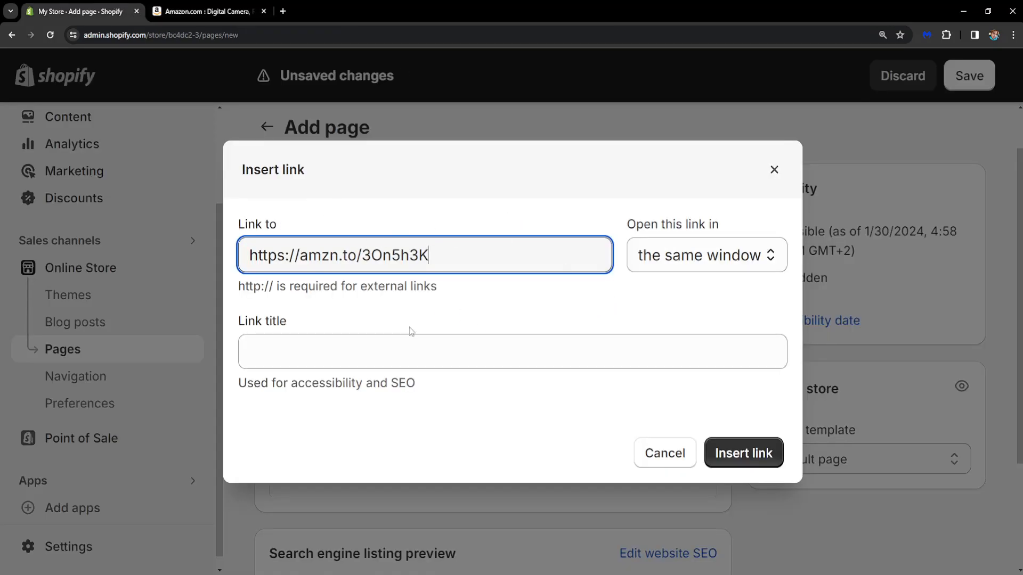
left_click(743, 453)
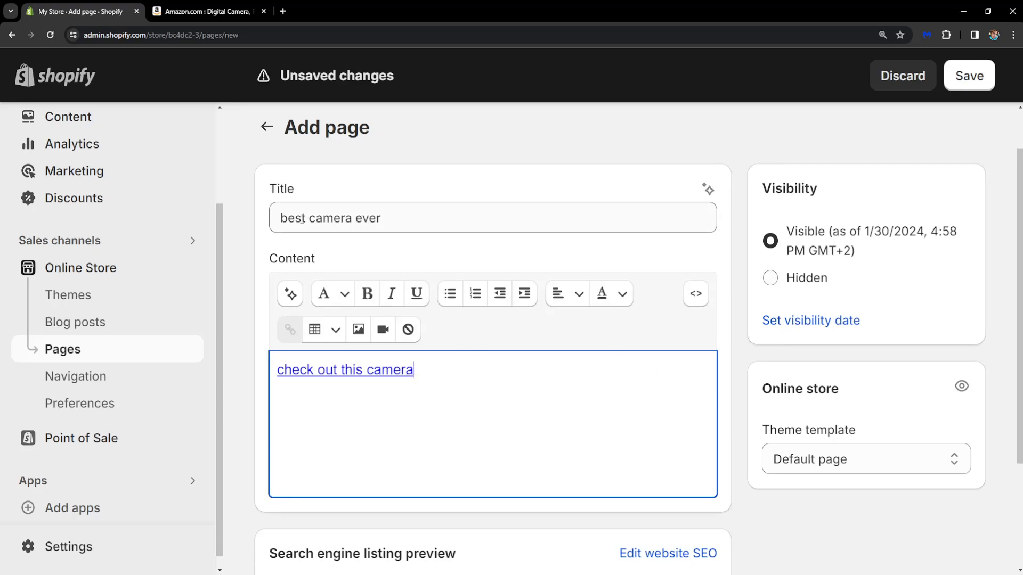
- Save the 'best camera ever' page and collapse the trial promotion panel
scroll("down", 3)
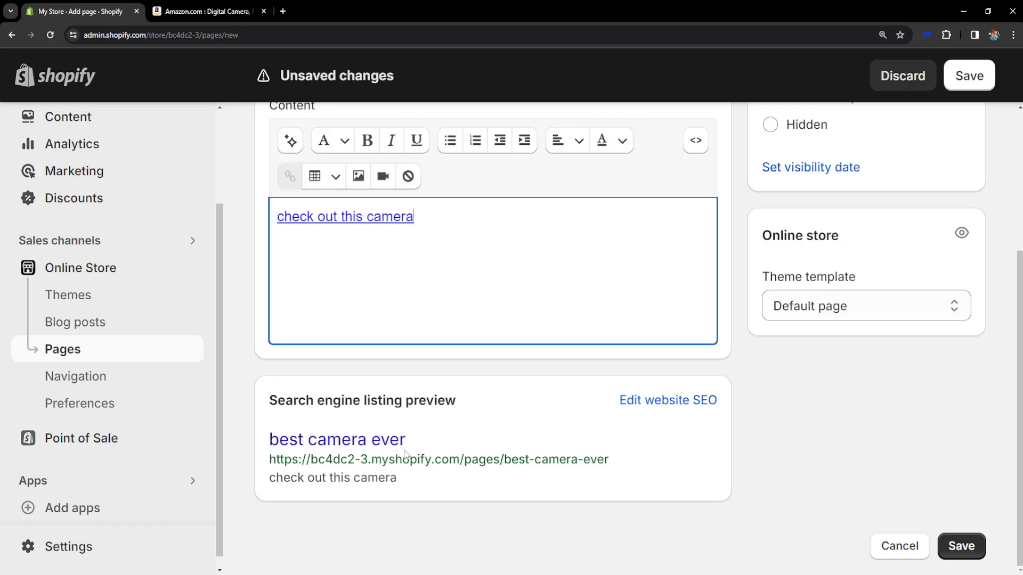
scroll("up", 3)
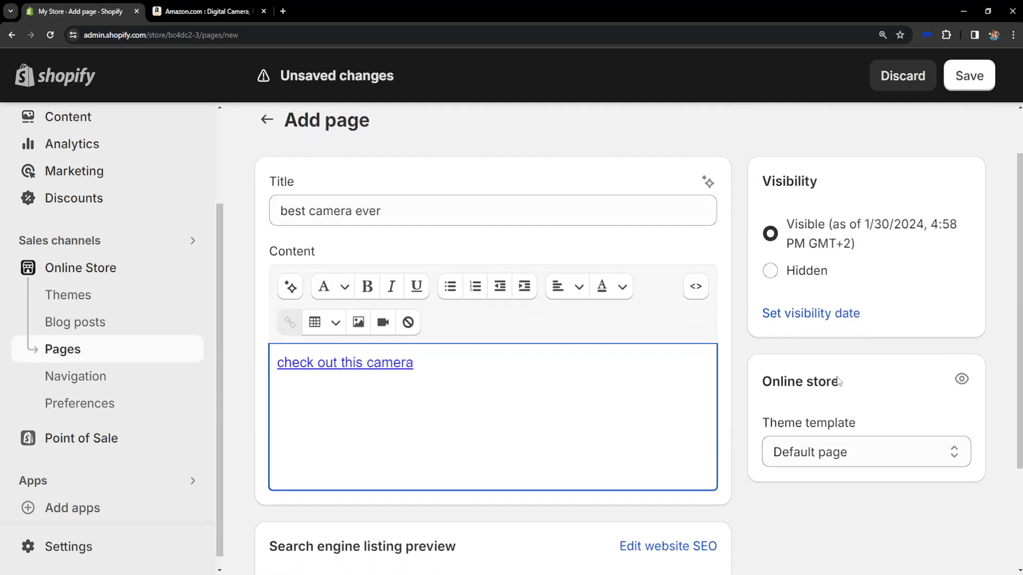
left_click(968, 75)
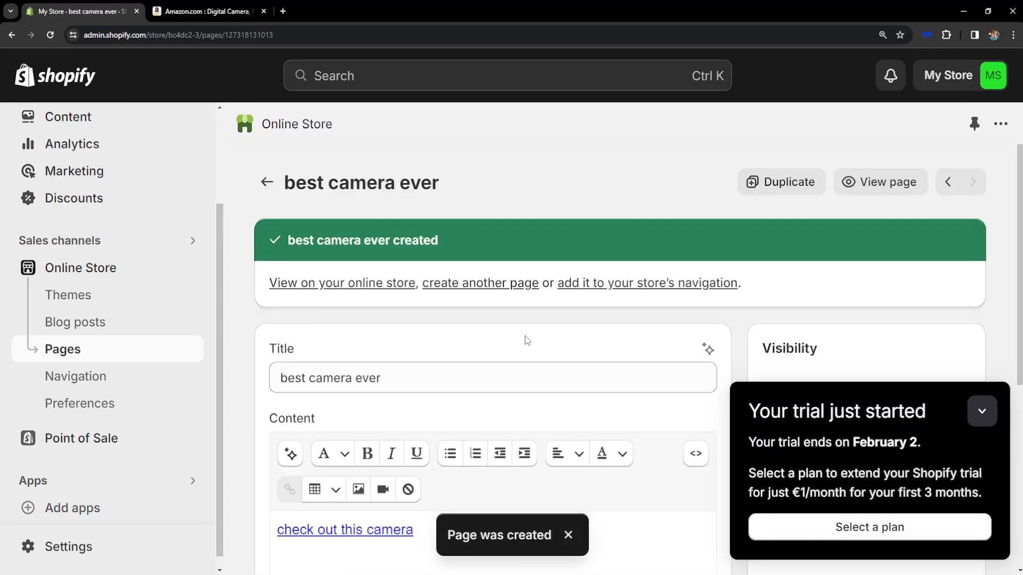
left_click(981, 411)
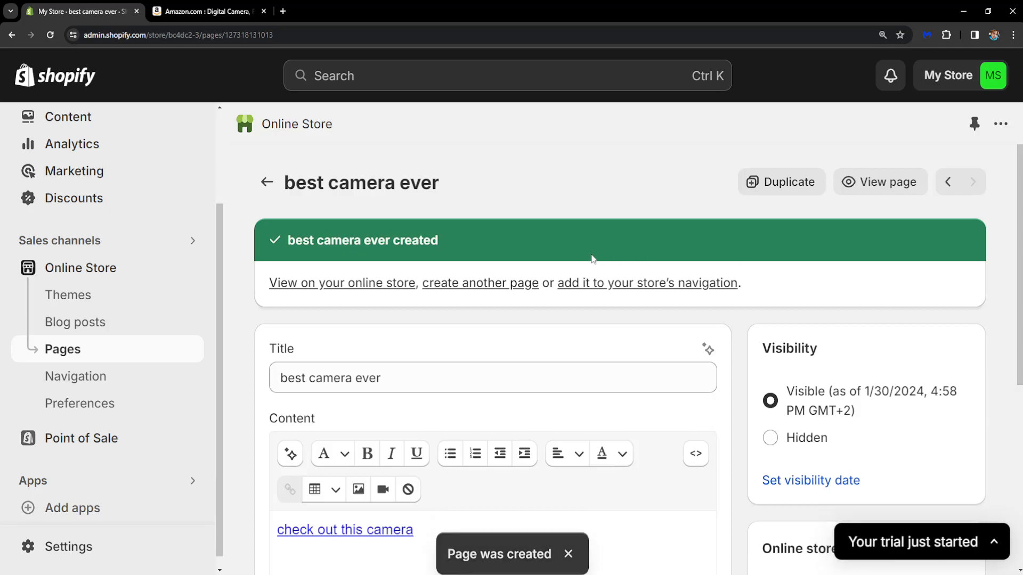
scroll("down", 3)
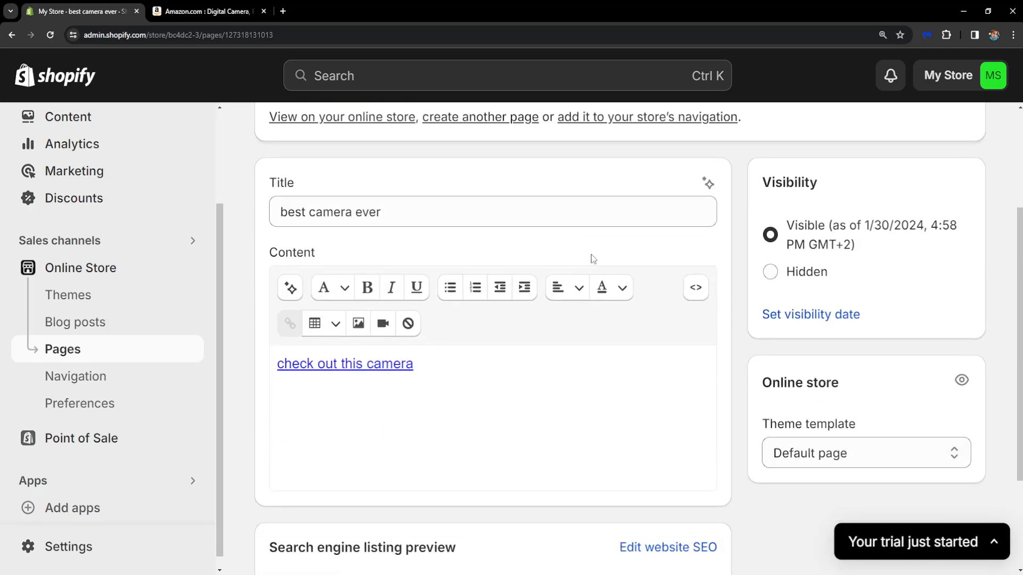